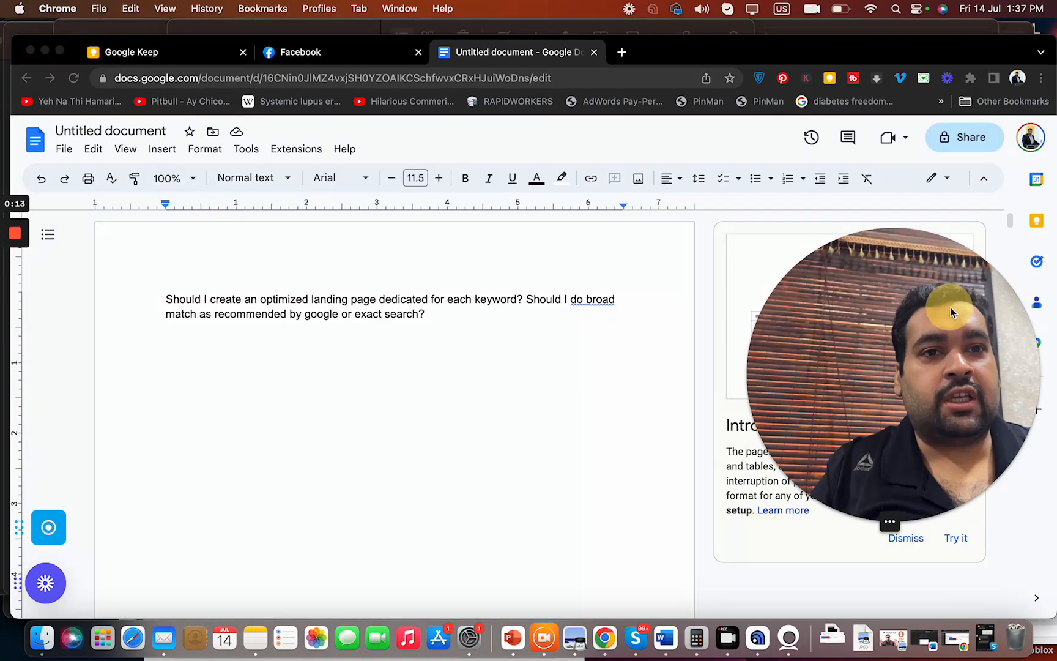
pyautogui.moveTo(573, 472)
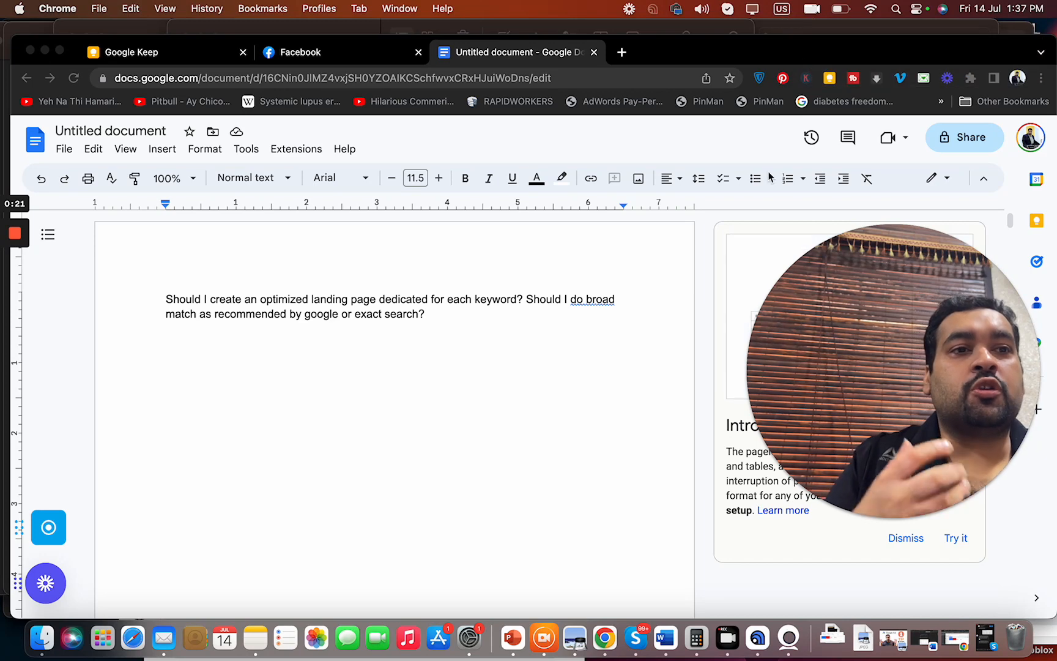
pyautogui.moveTo(565, 397)
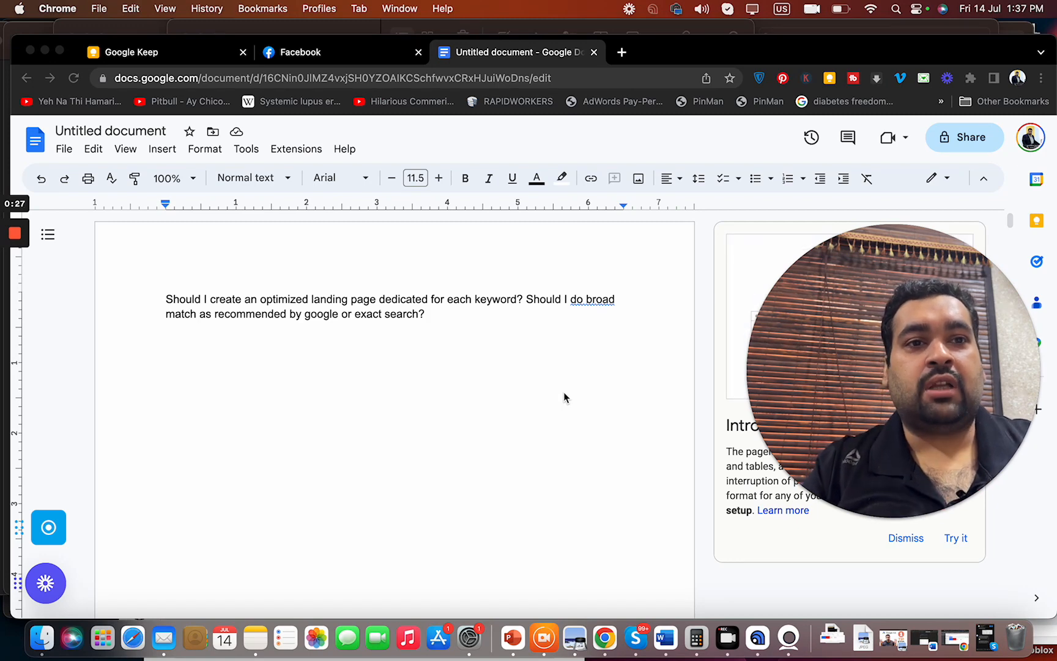
# Step: Write that phrase or exact match is best and broad match wastes money on irrelevant traffic
pyautogui.click(166, 343)
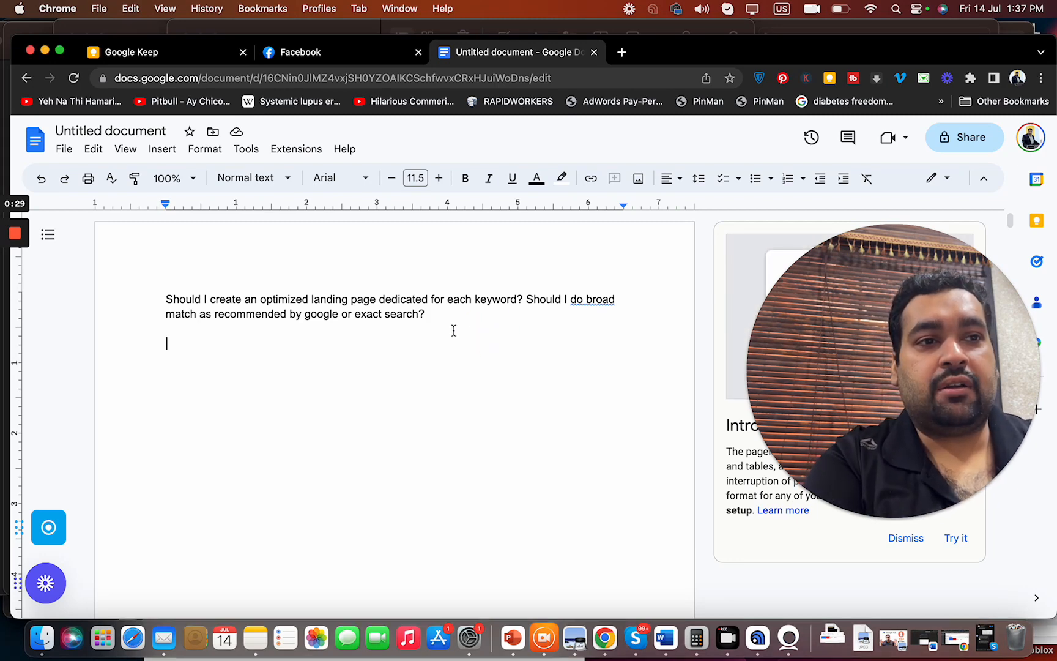
pyautogui.write('Phrase match or e')
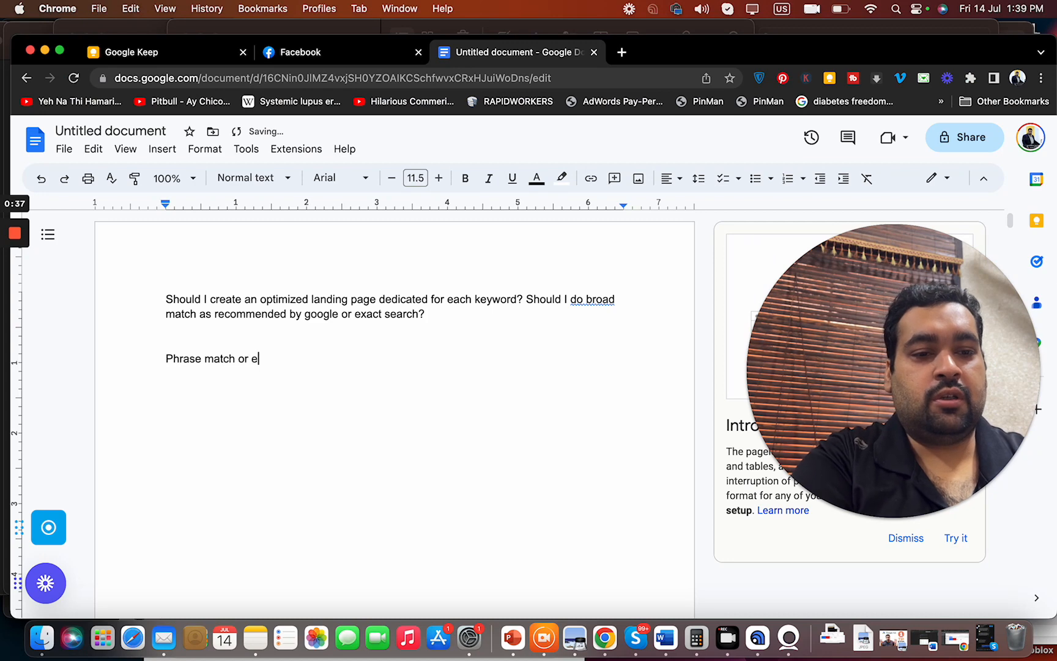
pyautogui.write('xact match')
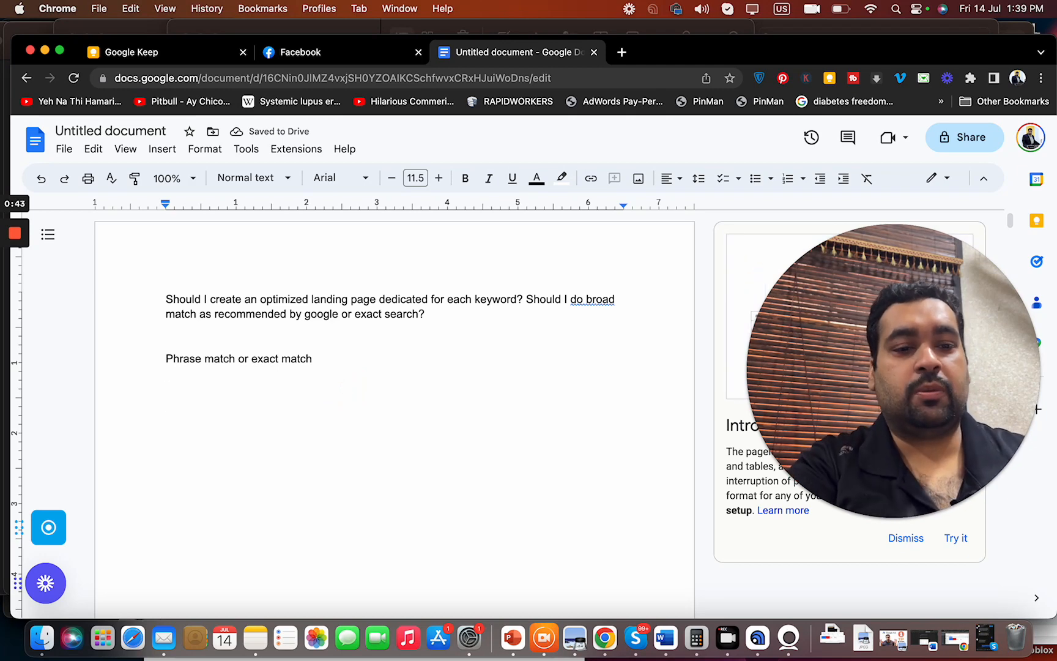
pyautogui.write('Broad match = WAST')
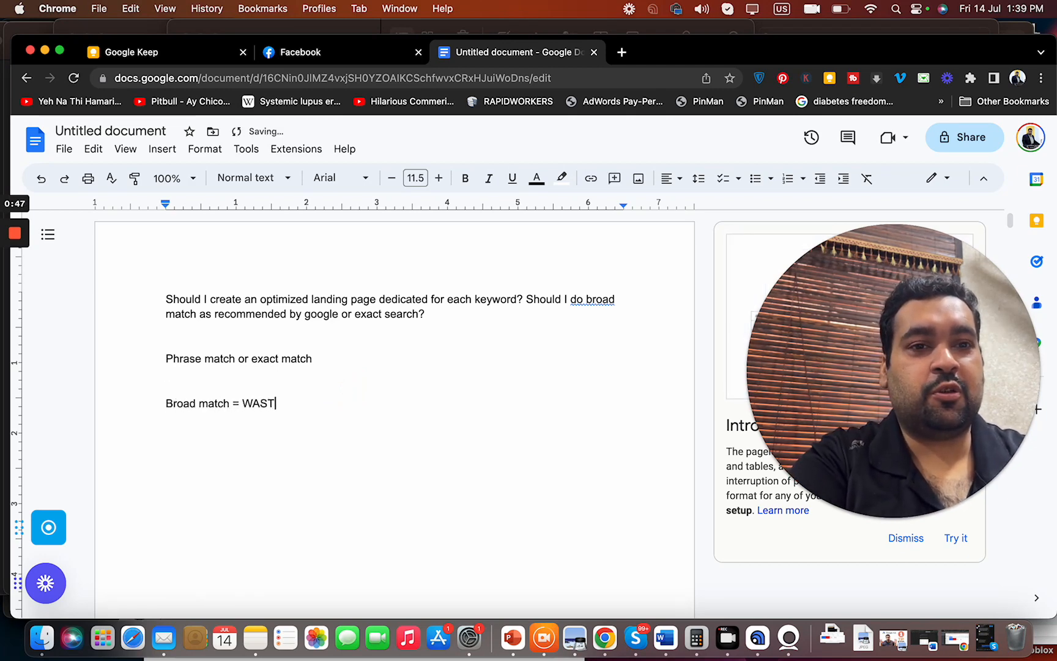
pyautogui.write('E OF MONEY AND IR')
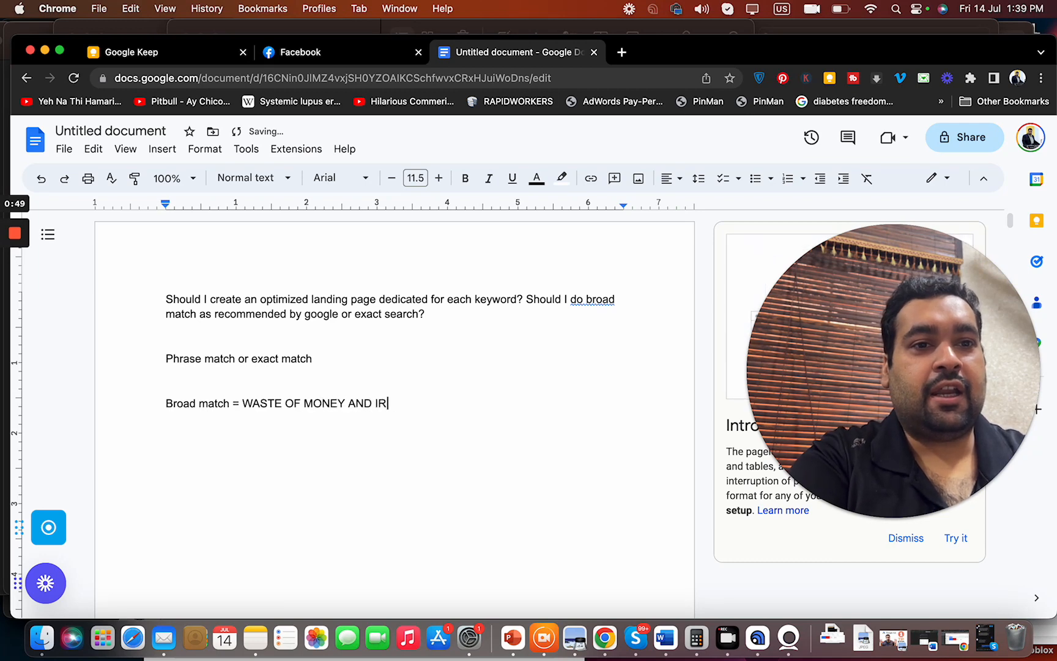
pyautogui.write('RELEVANT T')
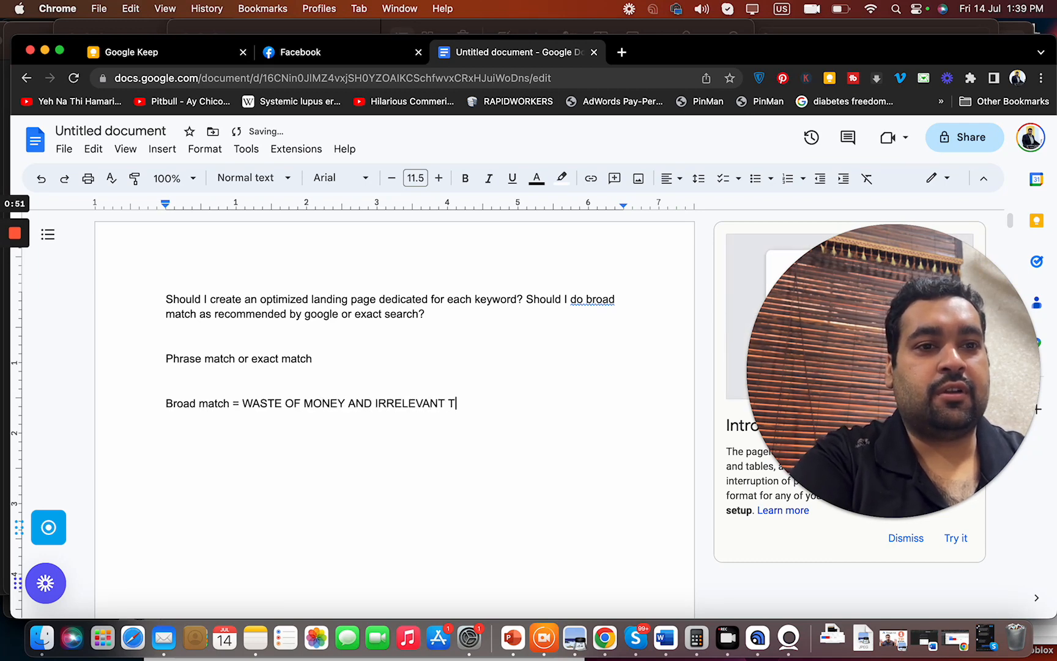
pyautogui.write('RAFFIC.')
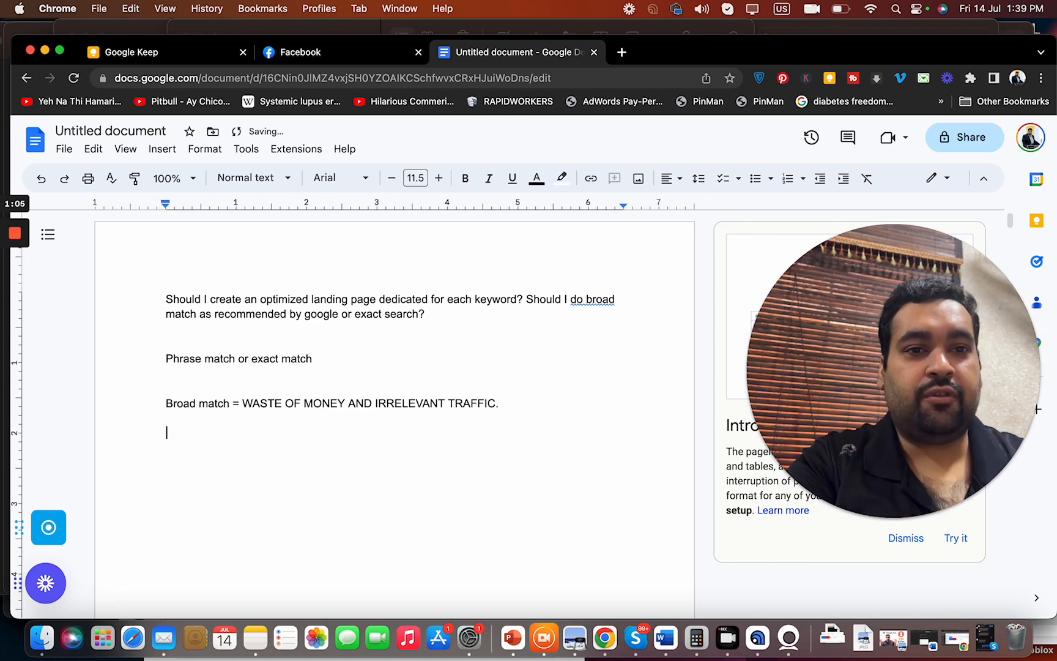
# Step: Type the keywords 'Cheap furniture', 'Furniture near me', 'Cheap furniture near me.' and 'Buy furniture'
pyautogui.write('Chea')
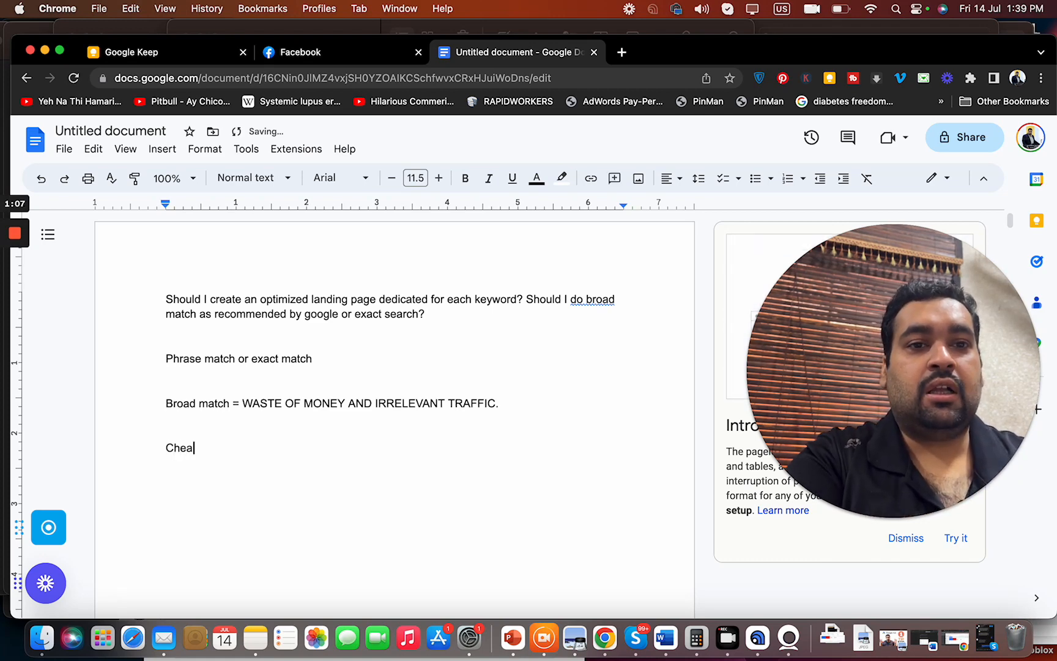
pyautogui.write('p furt')
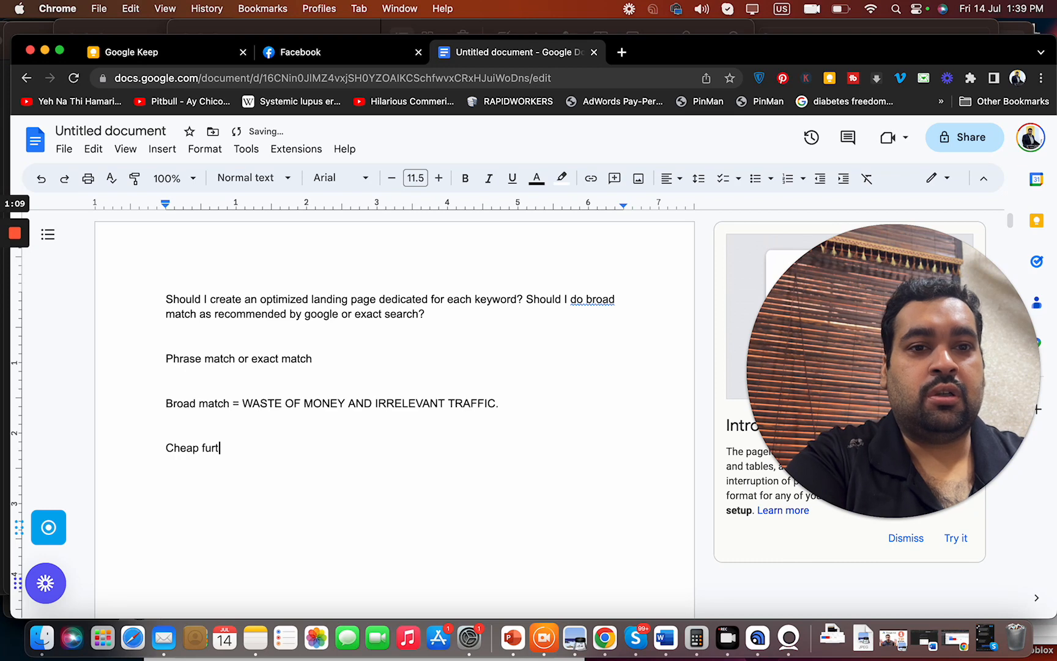
pyautogui.write('niture')
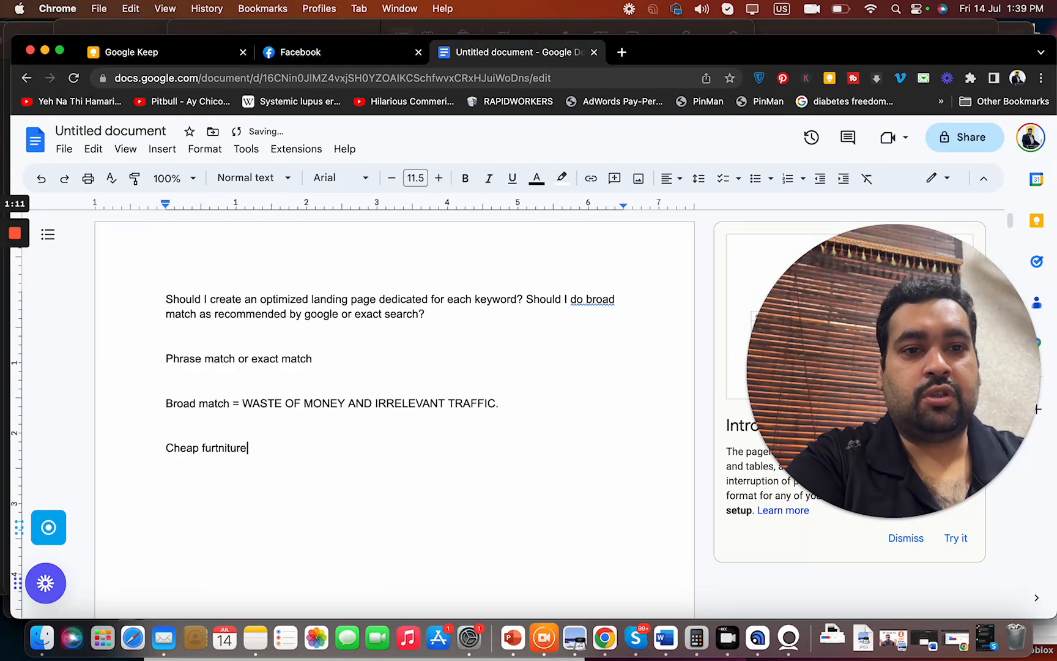
pyautogui.write('furn')
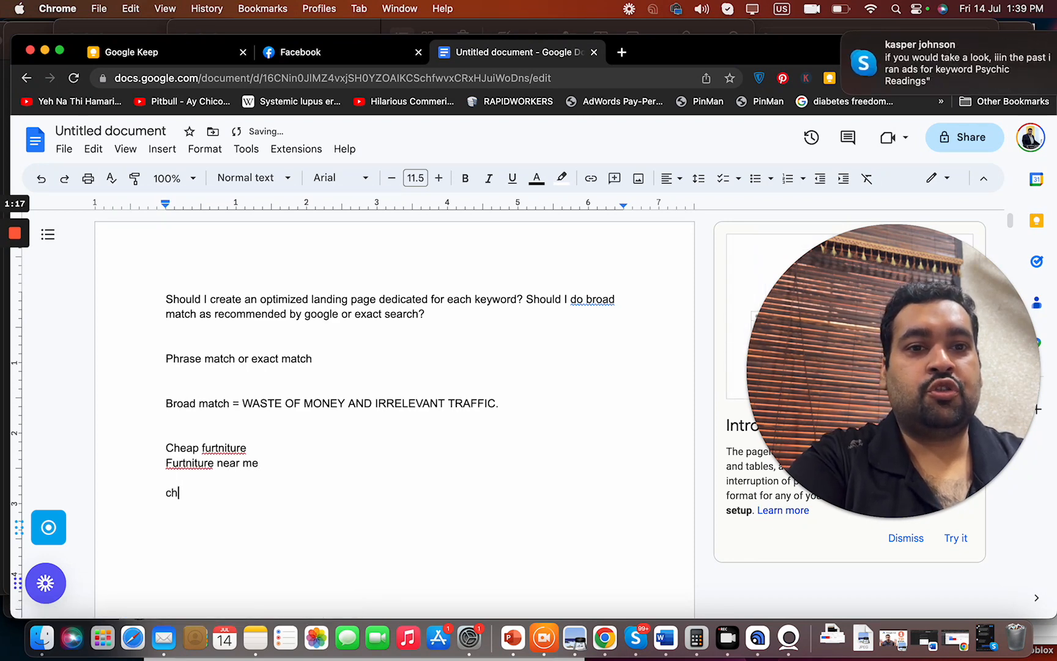
pyautogui.write('e')
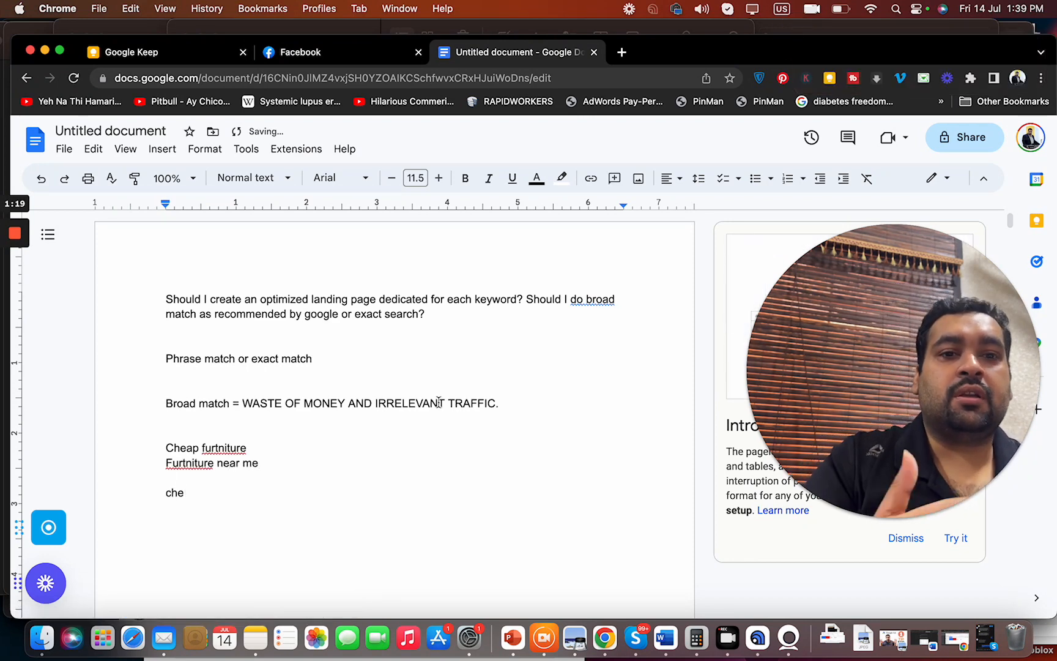
pyautogui.write('Cheap furnti')
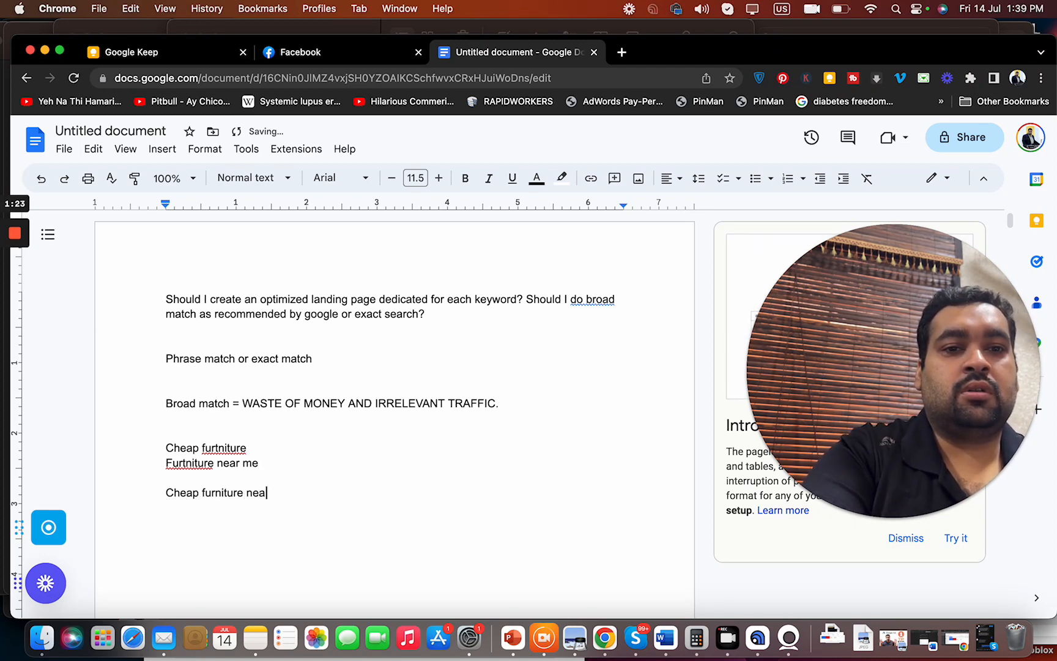
pyautogui.write('r me.')
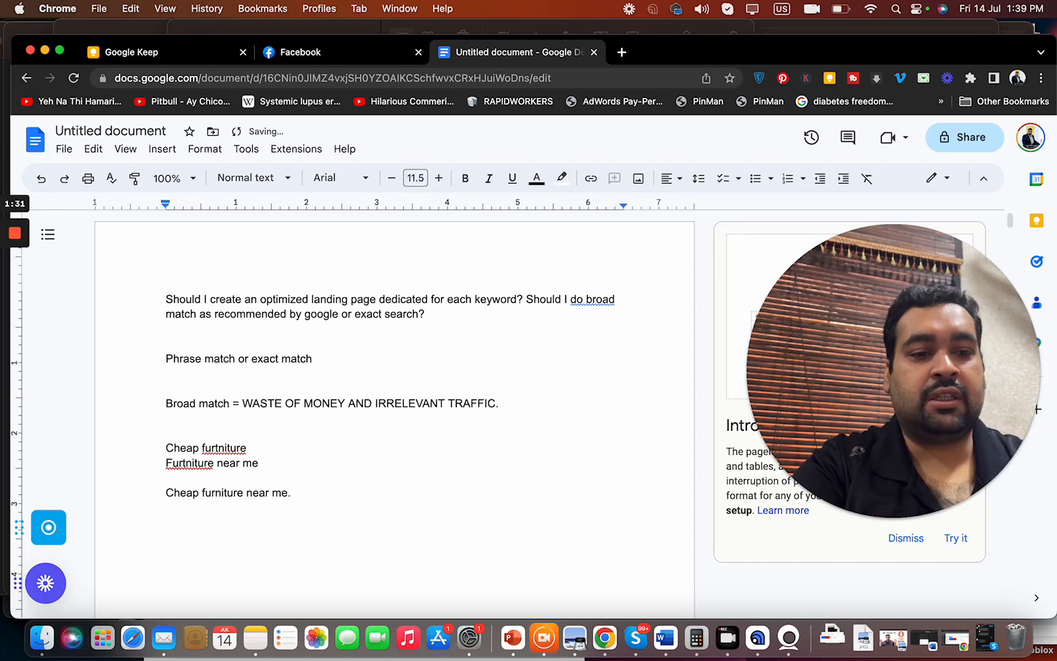
pyautogui.write('Buy furt')
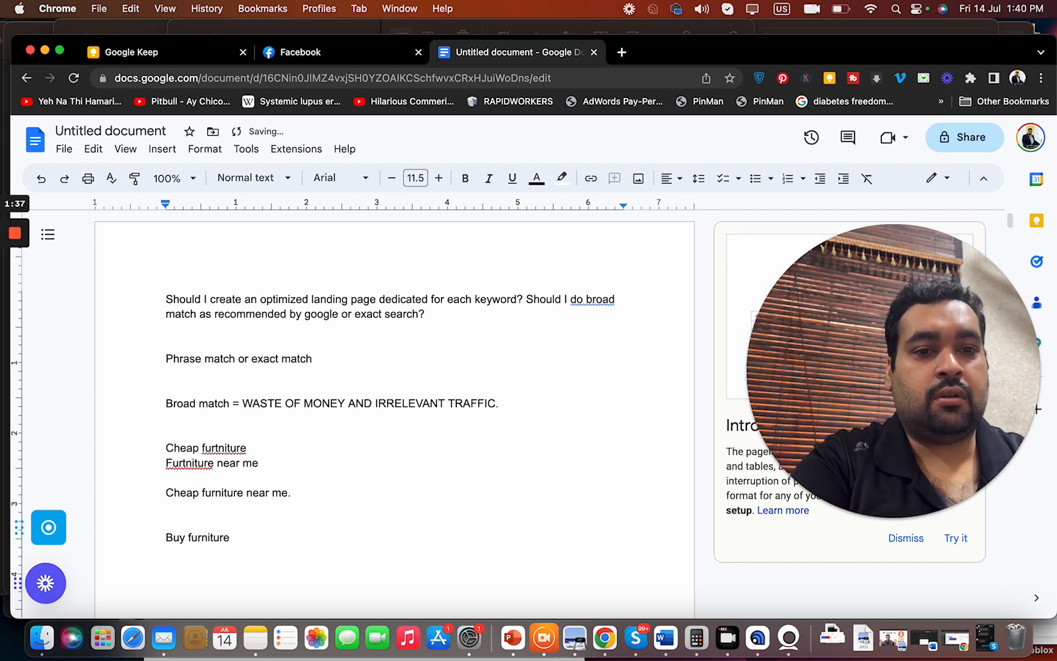
# Step: Add 'Furniture in new york' and note 'Same landing' versus 'different landing page' per keyword
pyautogui.write('furn')
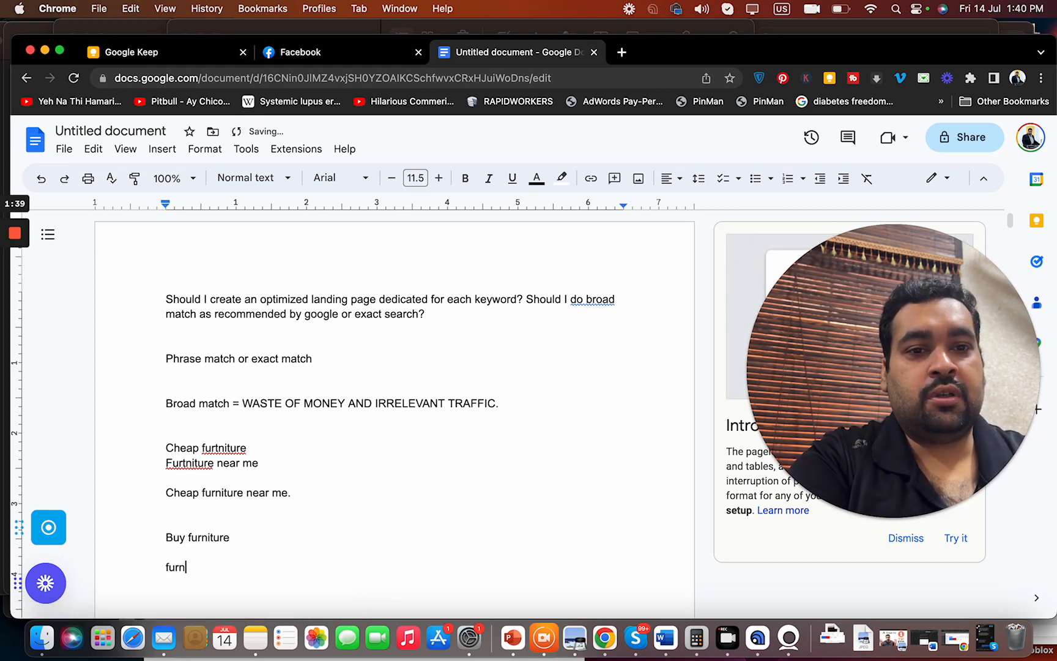
pyautogui.write('Furniture in new york')
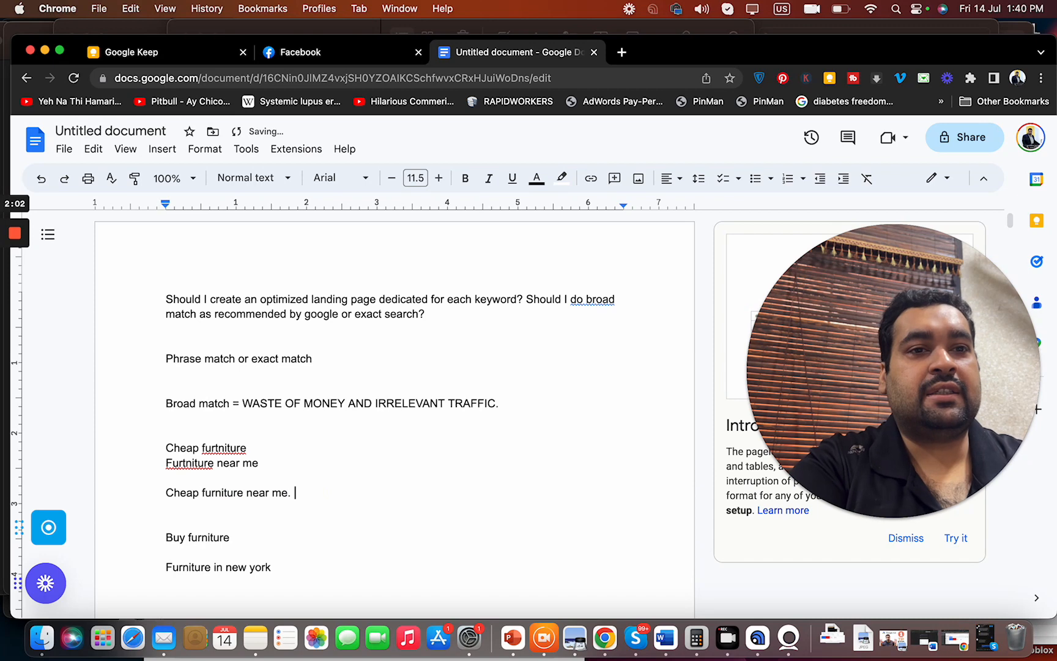
pyautogui.write('Same landing.')
pyautogui.click(198, 537)
pyautogui.write(' a different ')
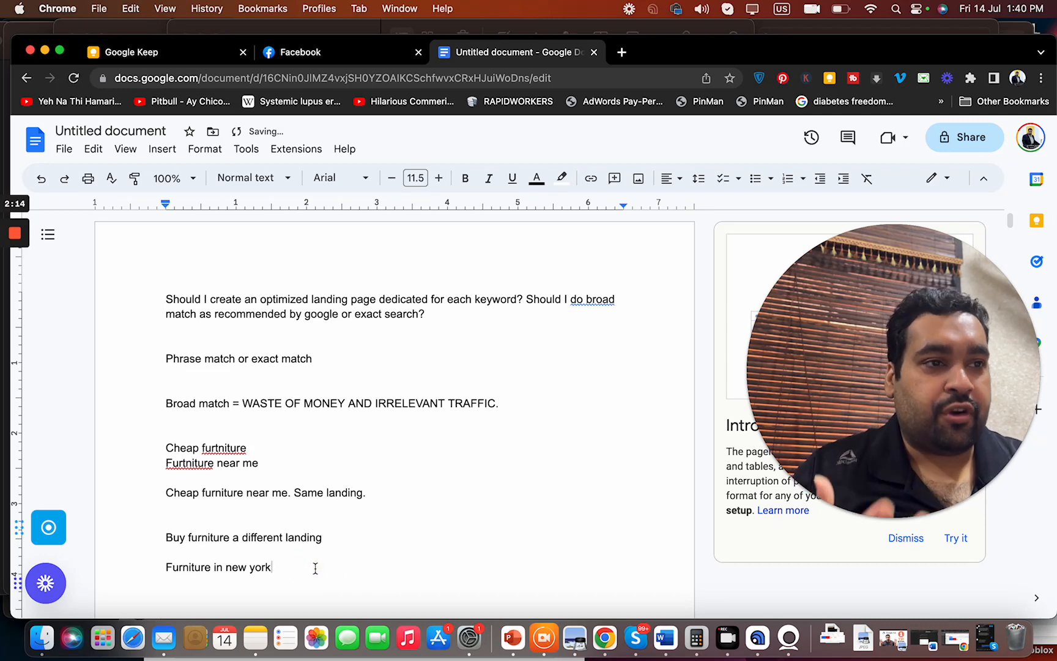
pyautogui.write('landing page.')
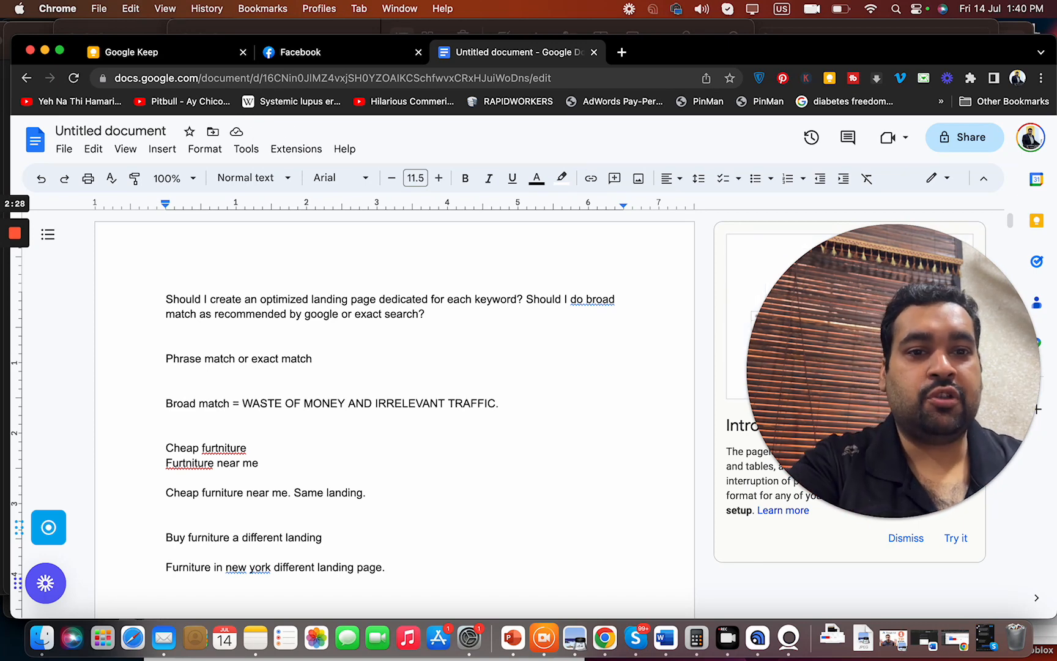
# Step: Type the conclusion 'More personalized landing pages = better result'
pyautogui.write('More per')
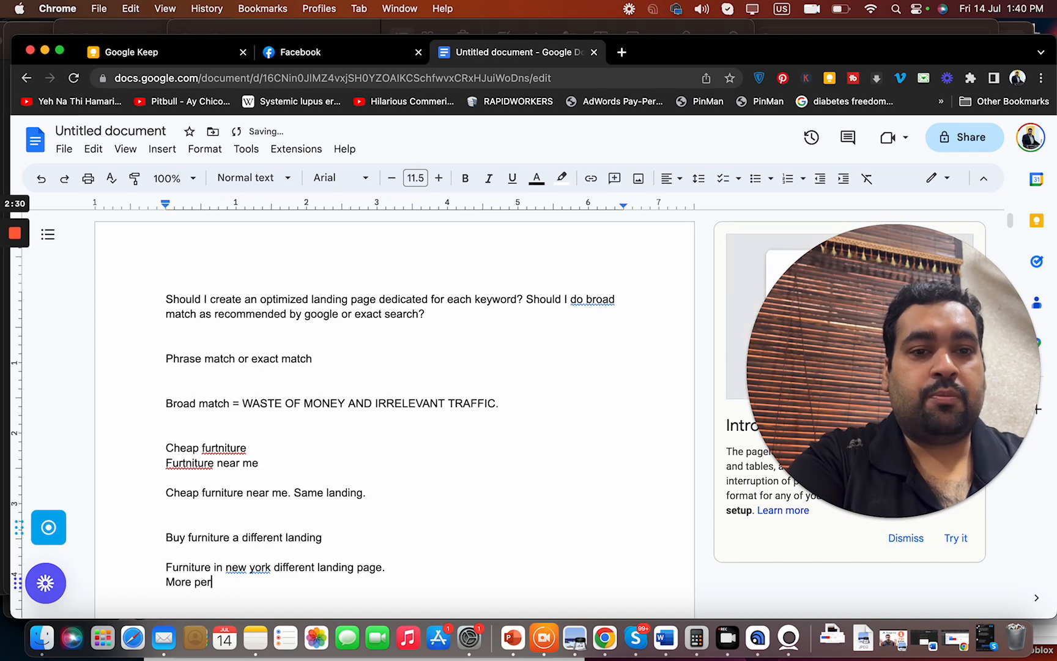
pyautogui.write('sonalized landing p')
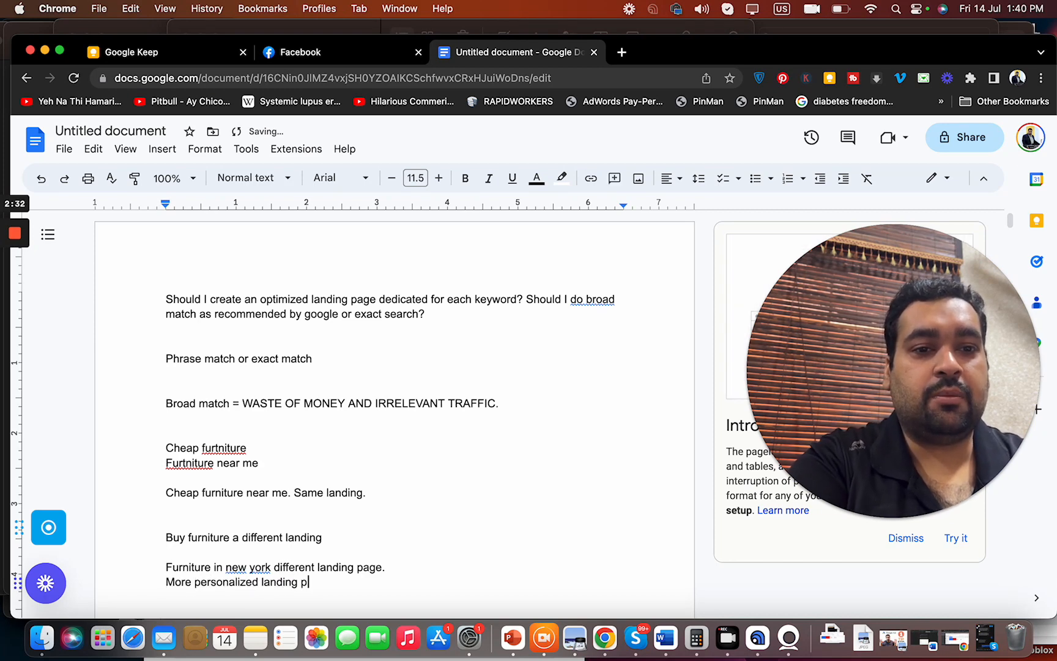
pyautogui.write('ages =')
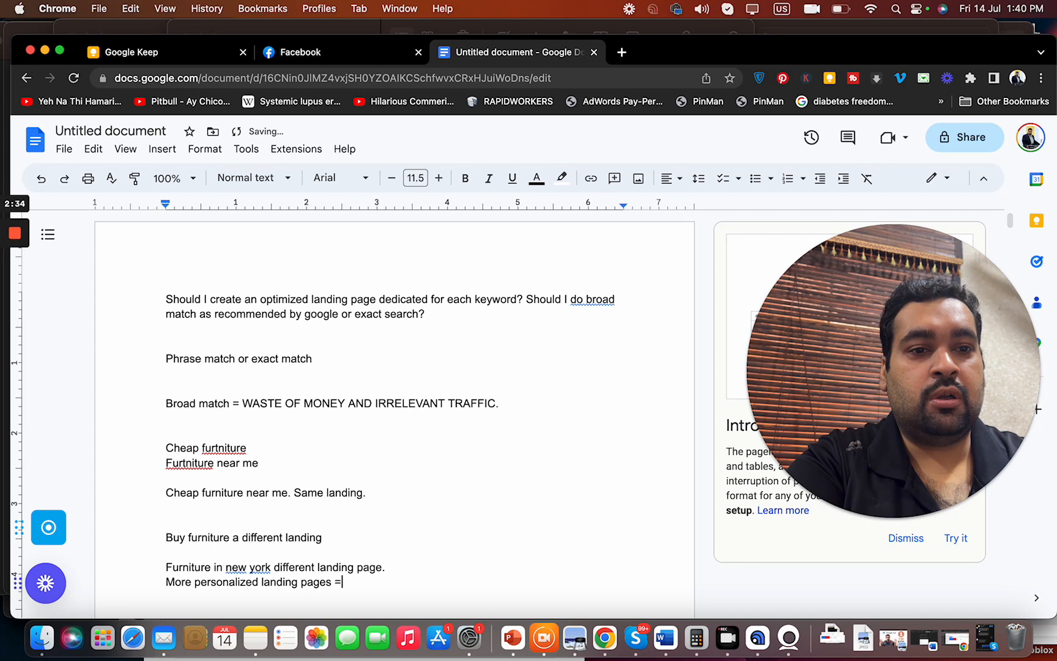
pyautogui.write('better result')
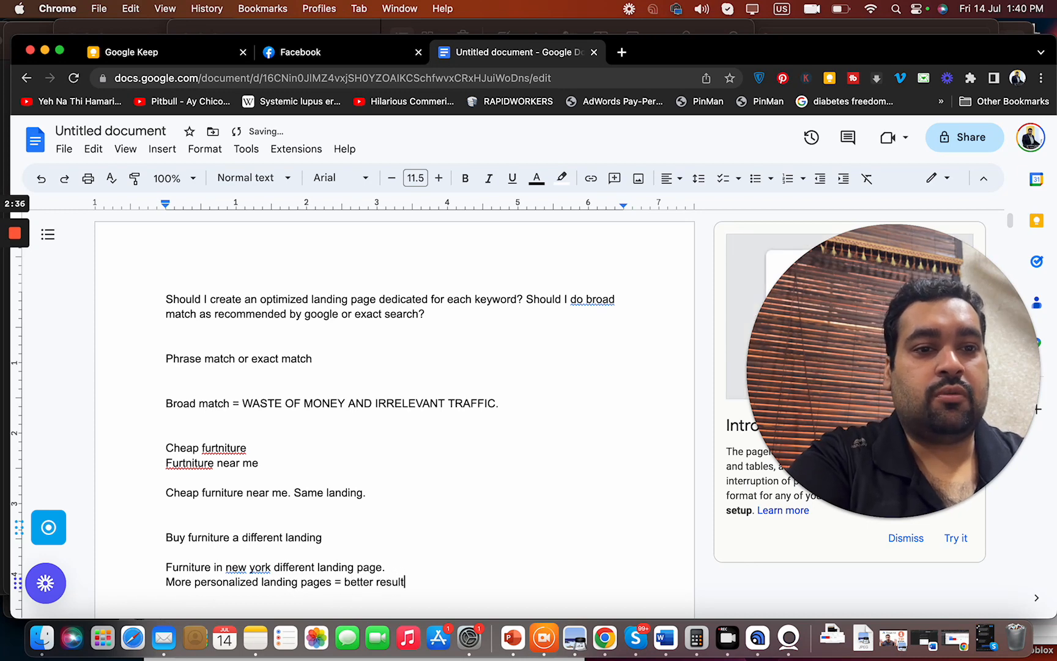